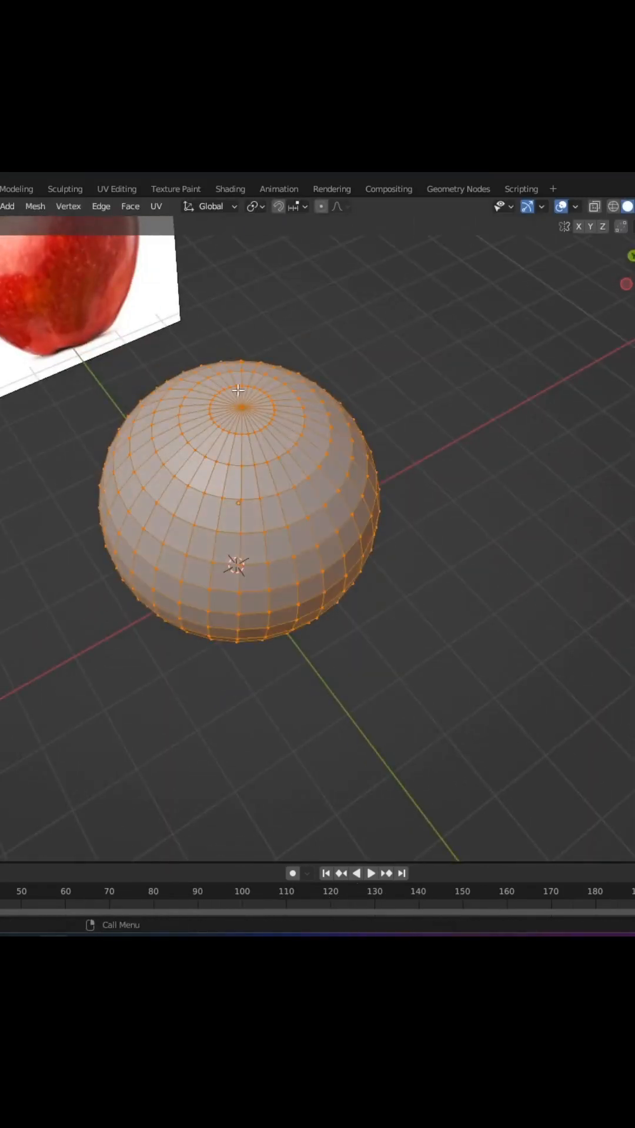
Step: Select the sphere's vertices in Edit Mode to start matching the apple reference image
click(322, 207)
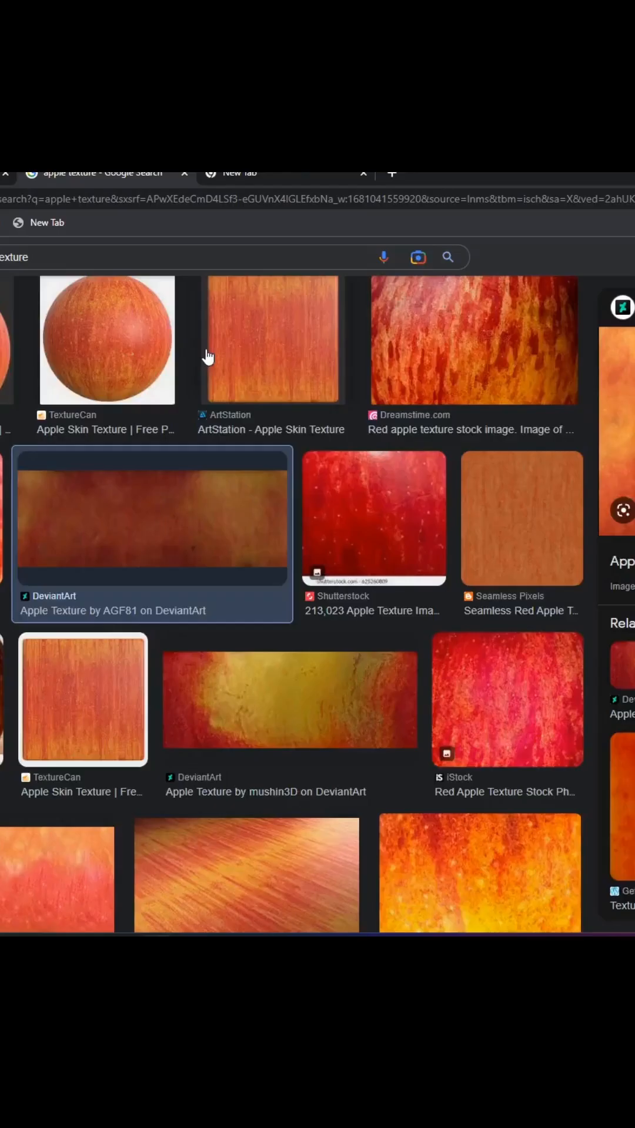
Step: Set Material.002's Base Color to an Image Texture for the apple skin
click(151, 517)
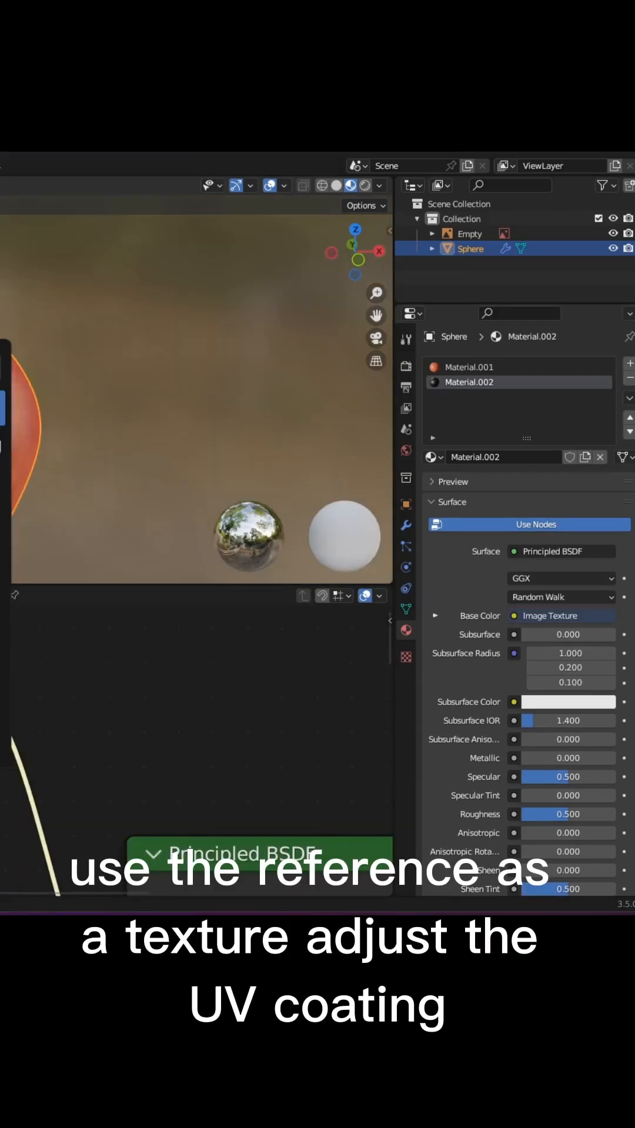
Step: Position the stem's UV faces over the stem in the reference photo
click(130, 168)
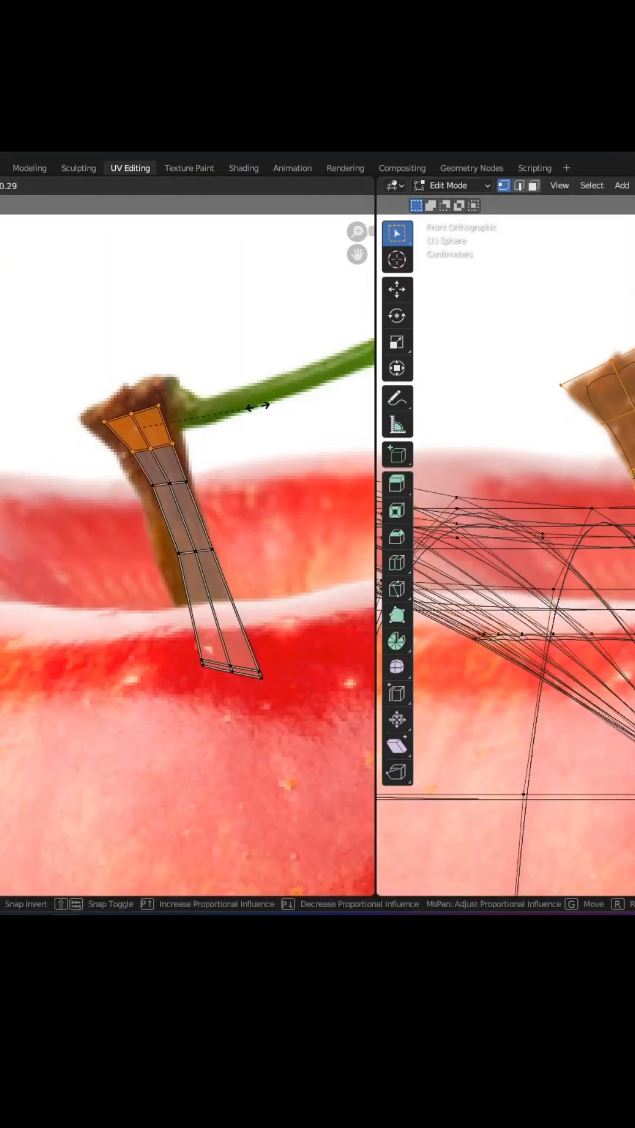
click(190, 168)
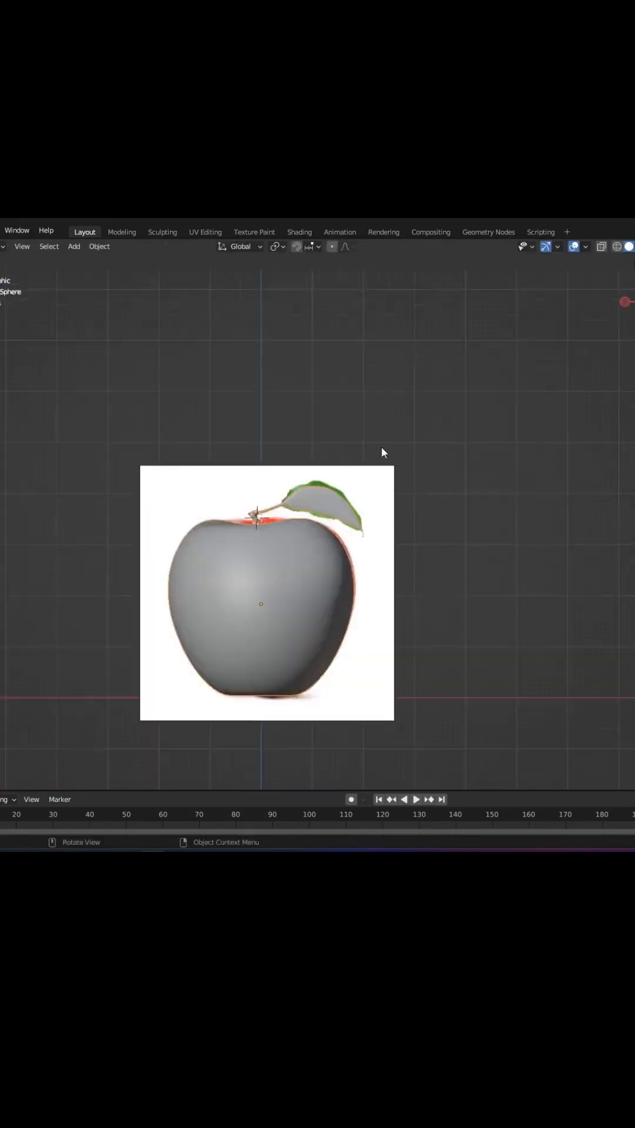
Step: Fit the leaf UVs to the photo's leaf and roughen the surface near the stem with proportional editing
click(204, 232)
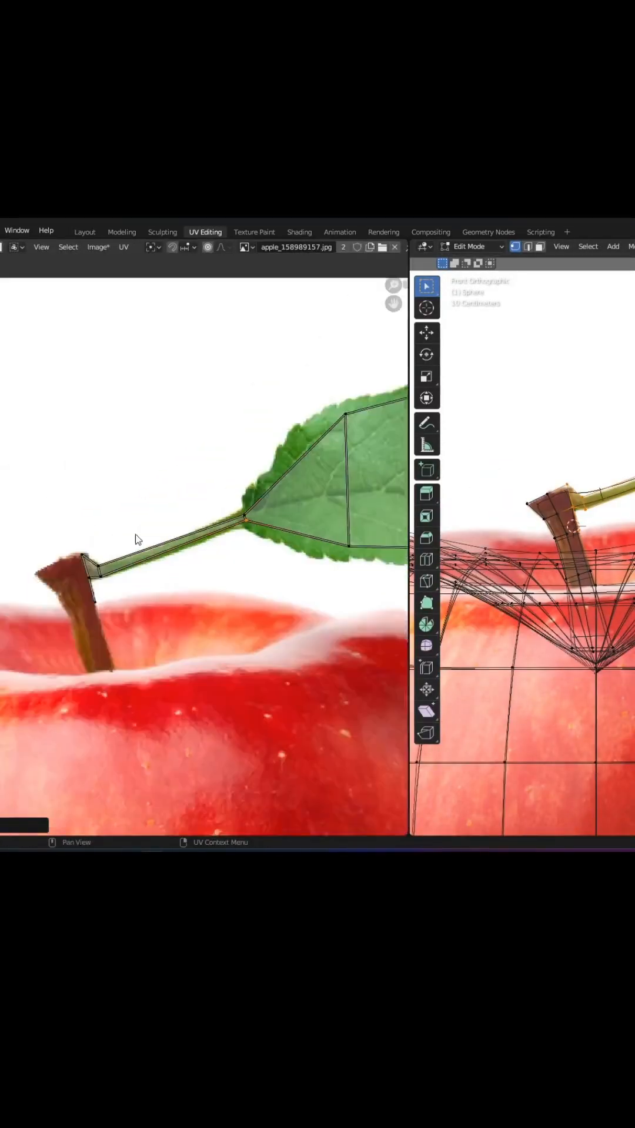
click(299, 232)
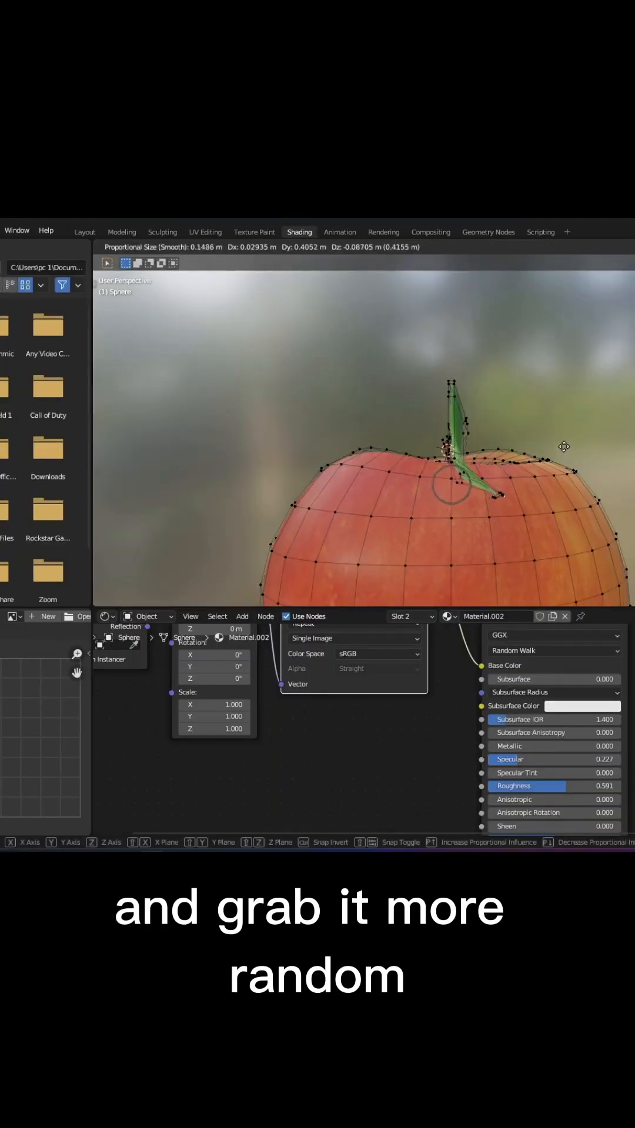